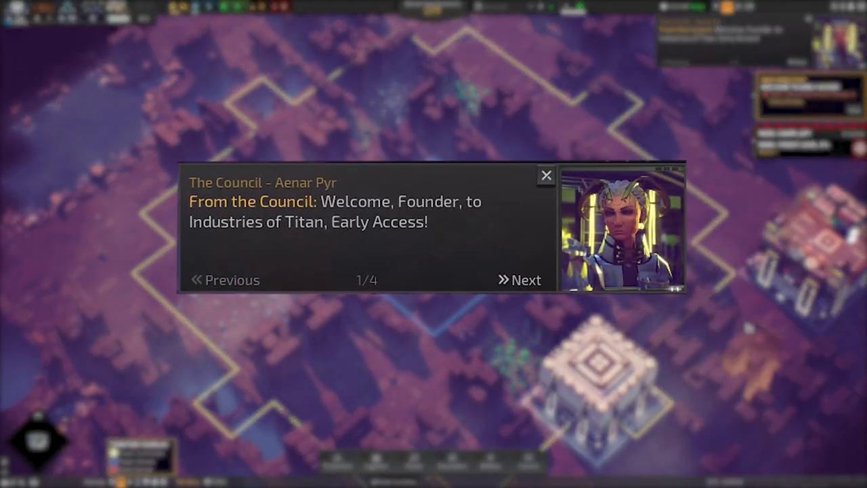
Orbit the bald low-poly head through side and three-quarter views, then load the painted bust with bangs
click(526, 279)
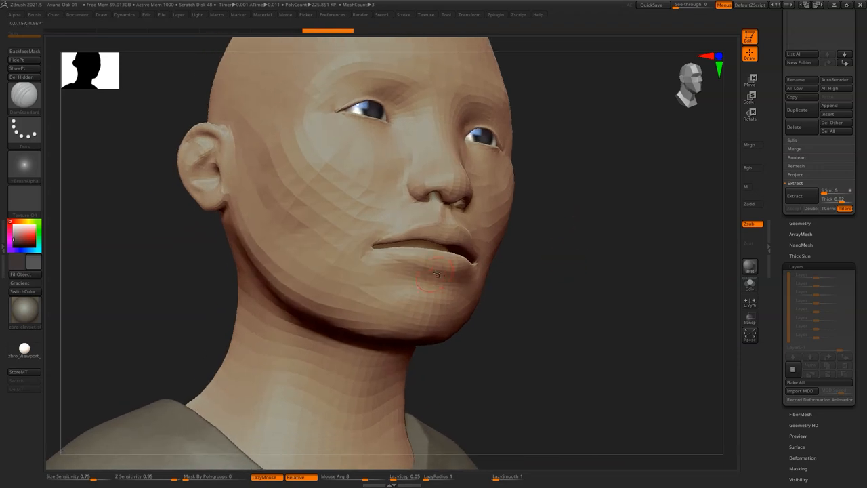
drag(436, 274, 395, 272)
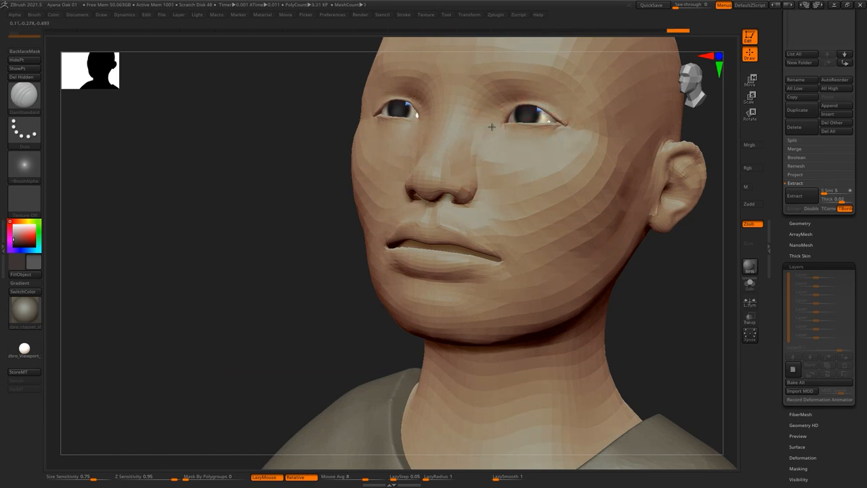
drag(492, 126, 581, 217)
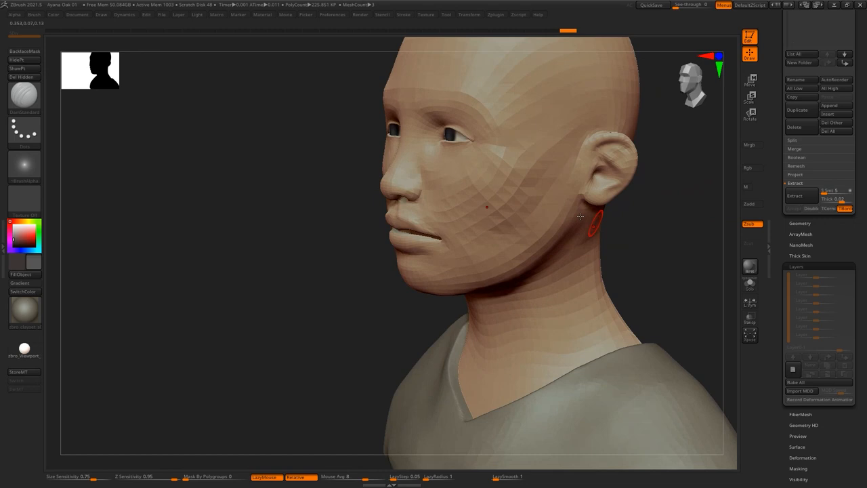
drag(576, 217, 420, 254)
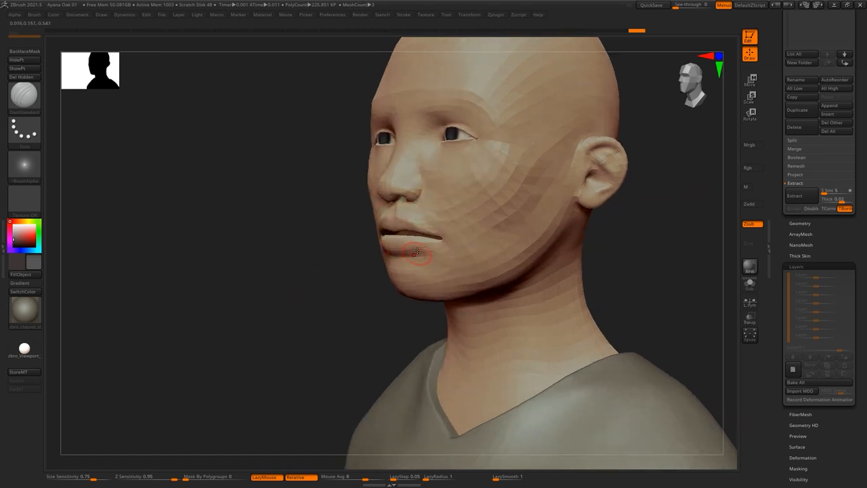
drag(417, 254, 396, 255)
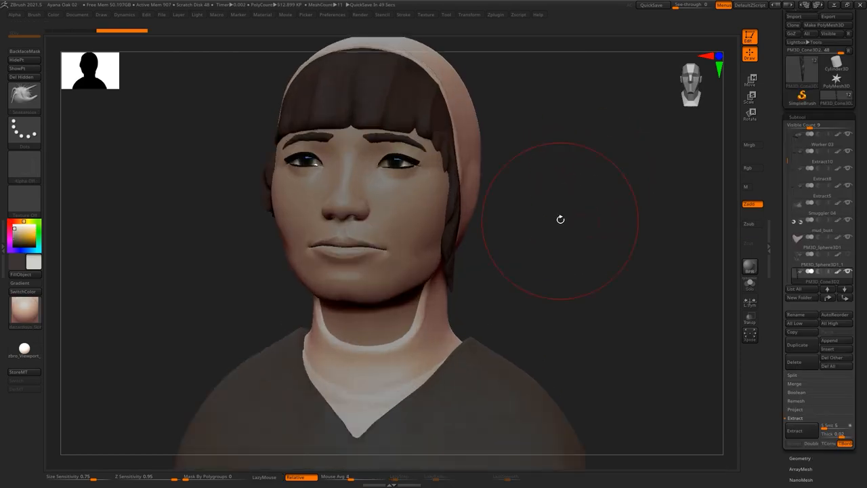
Orbit the hooded bust to three-quarter views showing the dark outer hood over the lining
drag(561, 220, 617, 176)
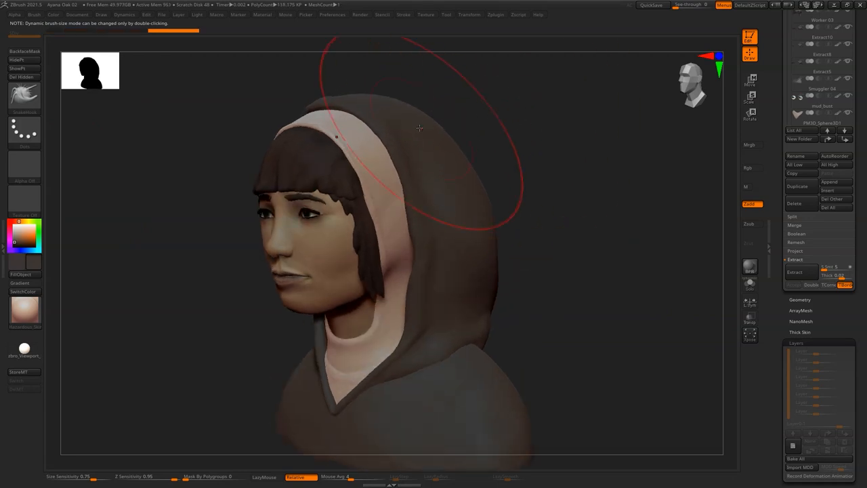
drag(419, 127, 587, 281)
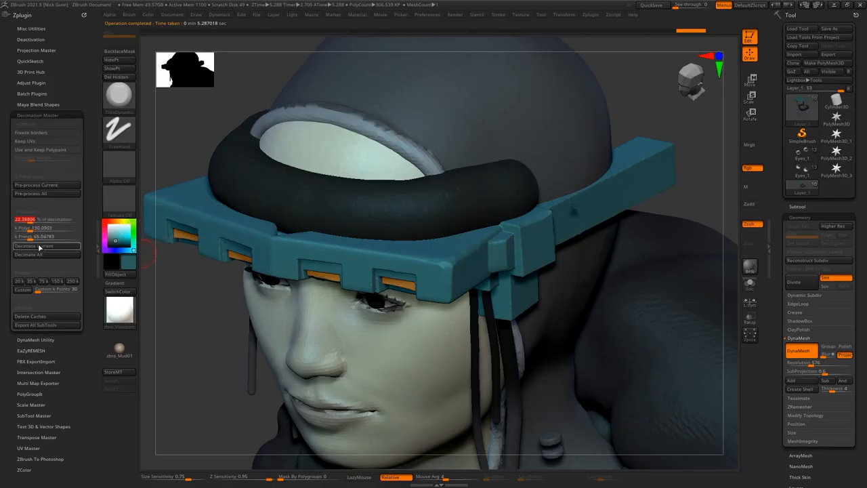
Run Decimation Master's Pre-process Current and Decimate Current on the visor headpiece
click(47, 246)
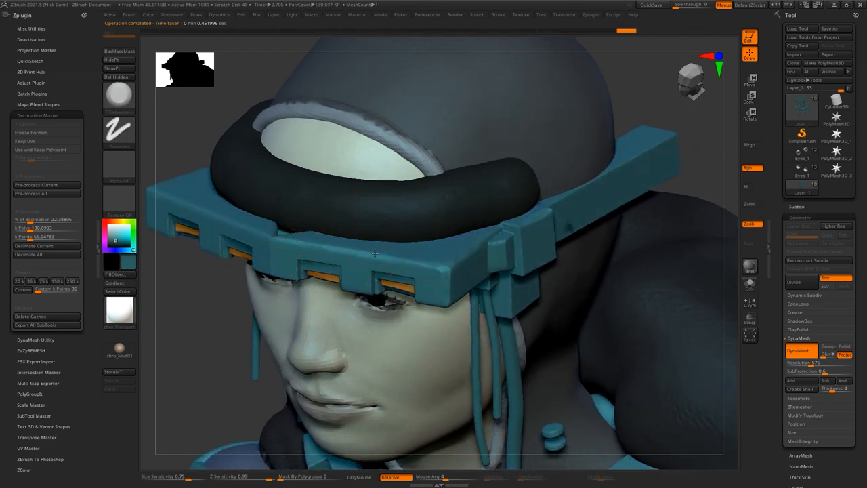
click(46, 184)
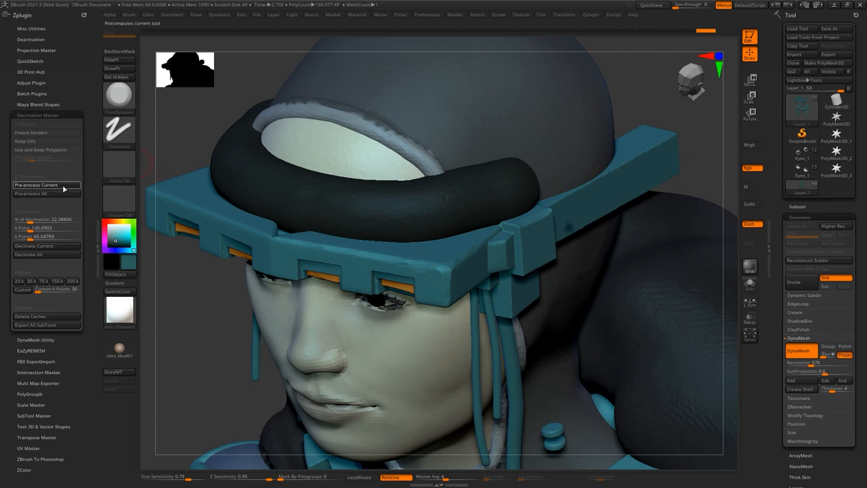
click(46, 184)
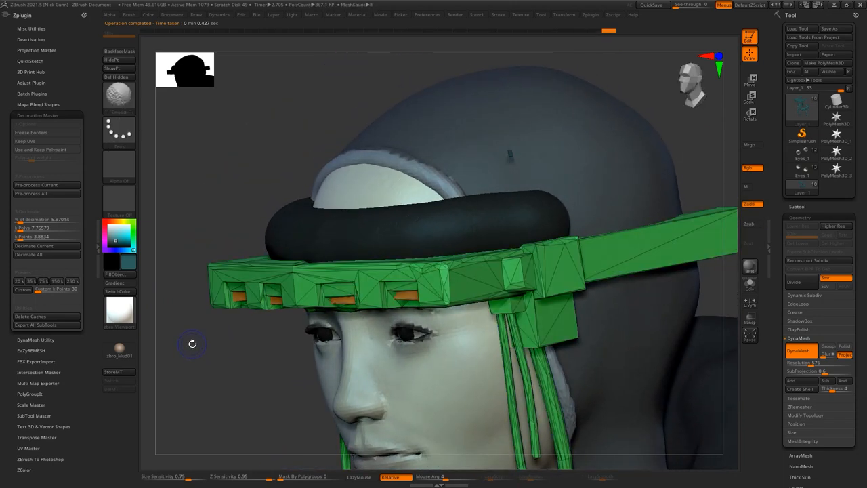
click(35, 185)
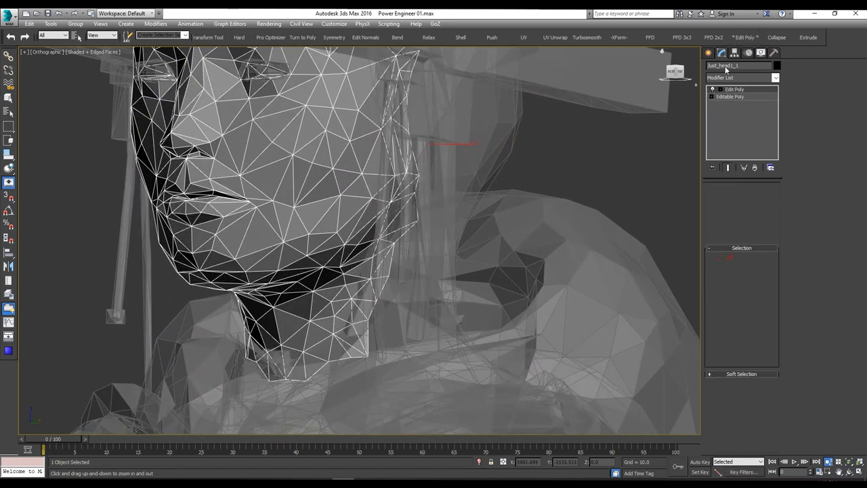
Enter Vertex sub-object level on the head mesh's Edit Poly modifier and use the quad menu
click(735, 97)
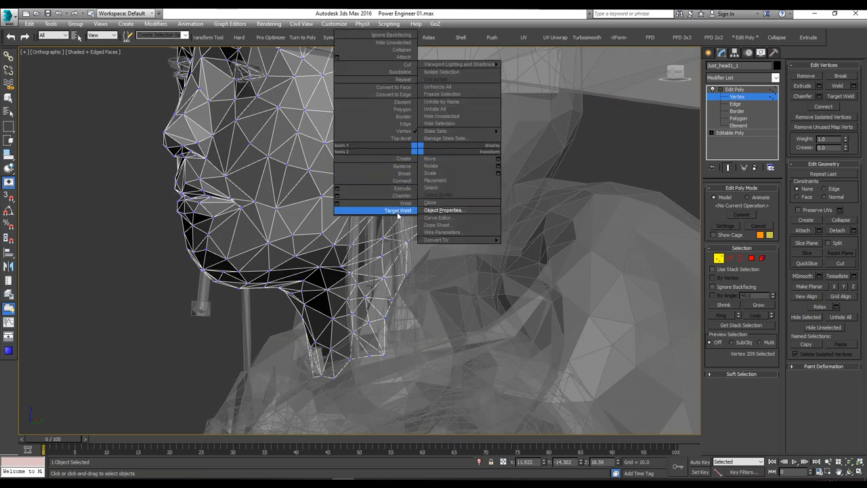
click(398, 210)
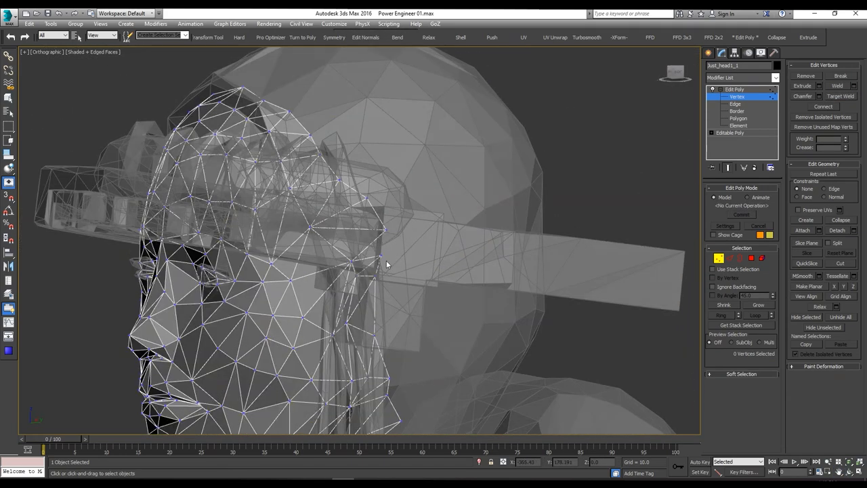
click(842, 95)
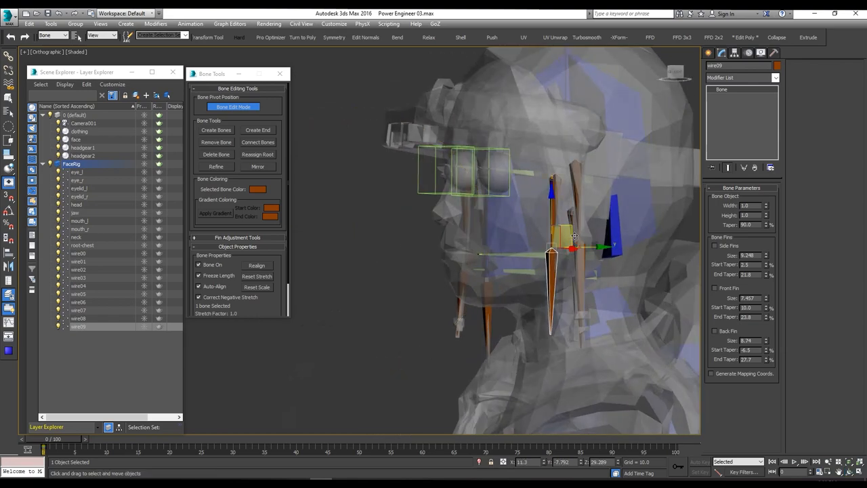
Adjust the head and jaw bones with Bone Editing Tools, then move to the baked wires rig
drag(576, 237, 445, 292)
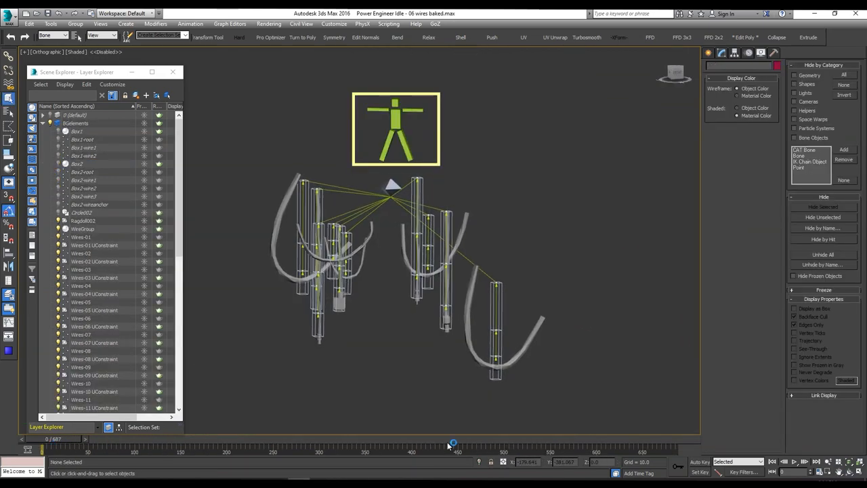
click(806, 461)
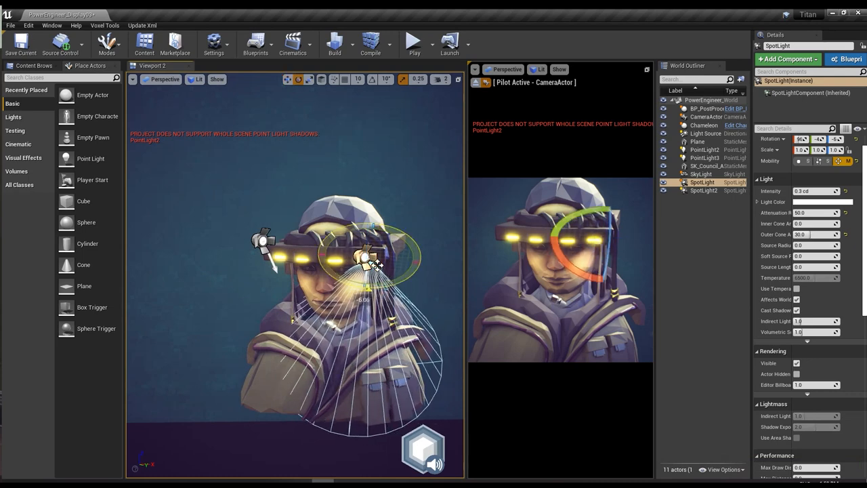
Select the directional light, face spotlight and point lights in the World Outliner to tweak their details
click(706, 134)
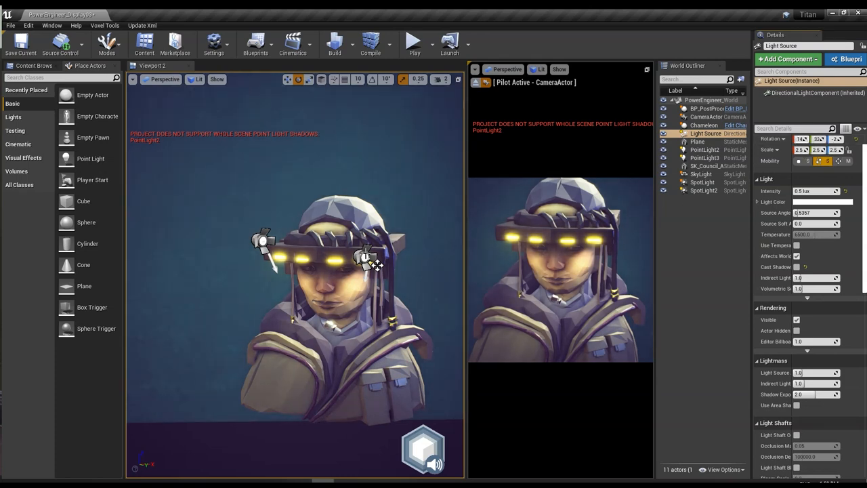
click(702, 181)
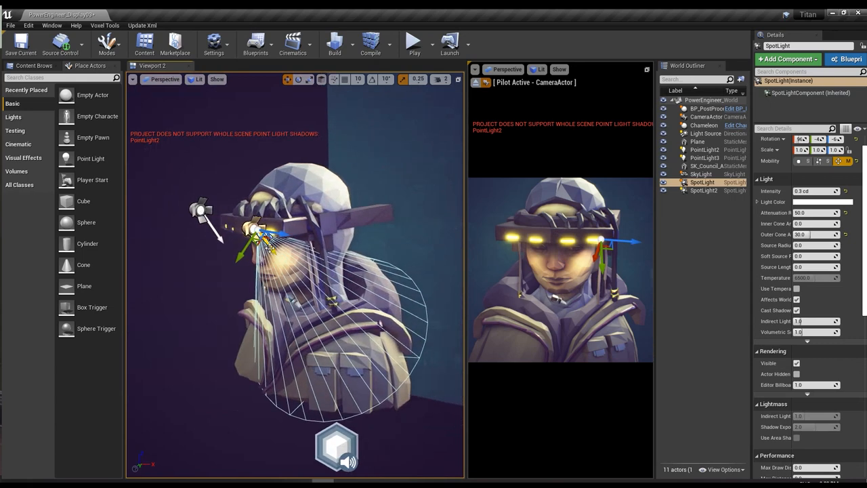
click(702, 190)
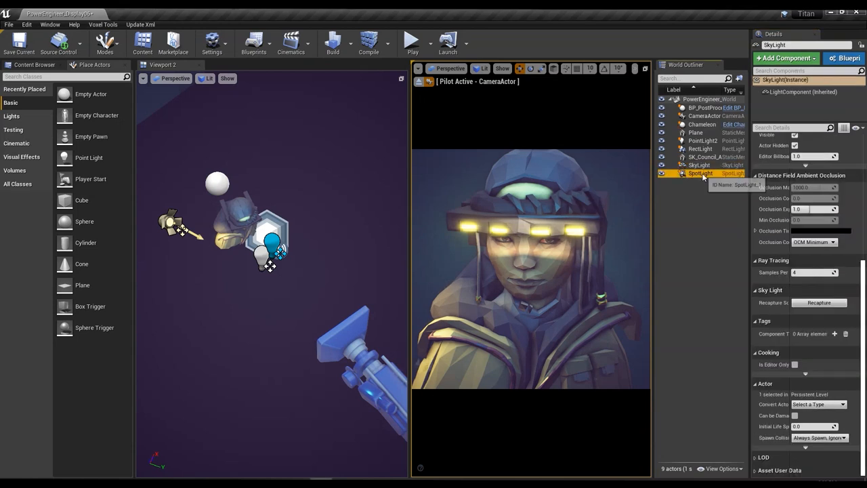
click(702, 140)
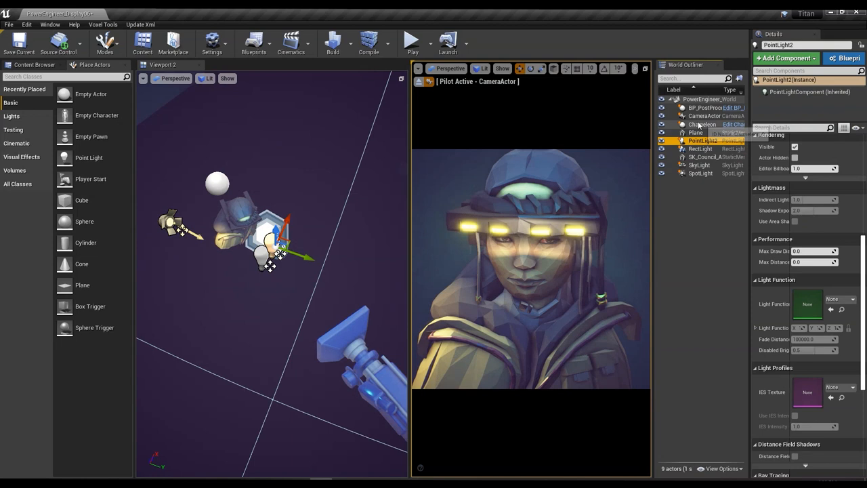
click(702, 125)
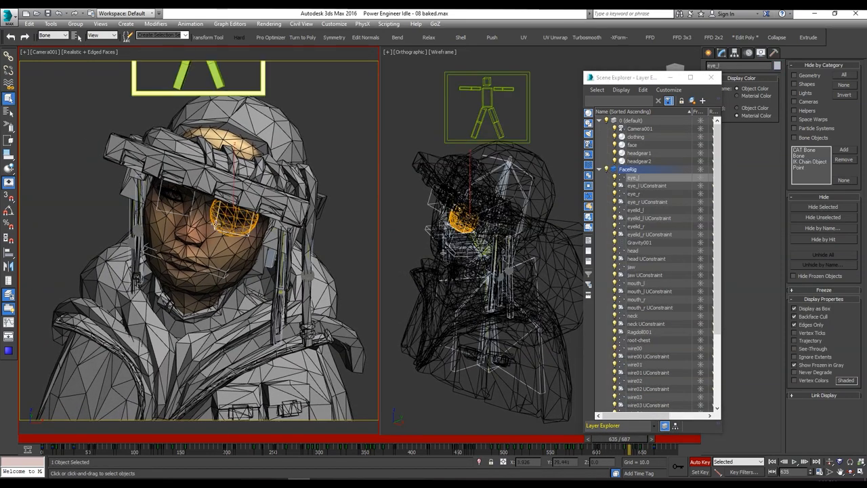
Select the head control in the side view and rotate it to key the idle motion
click(100, 35)
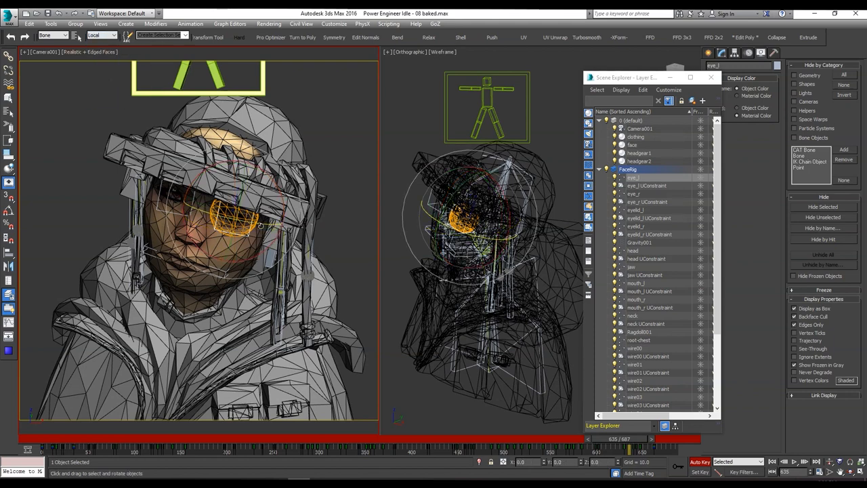
drag(612, 440, 644, 440)
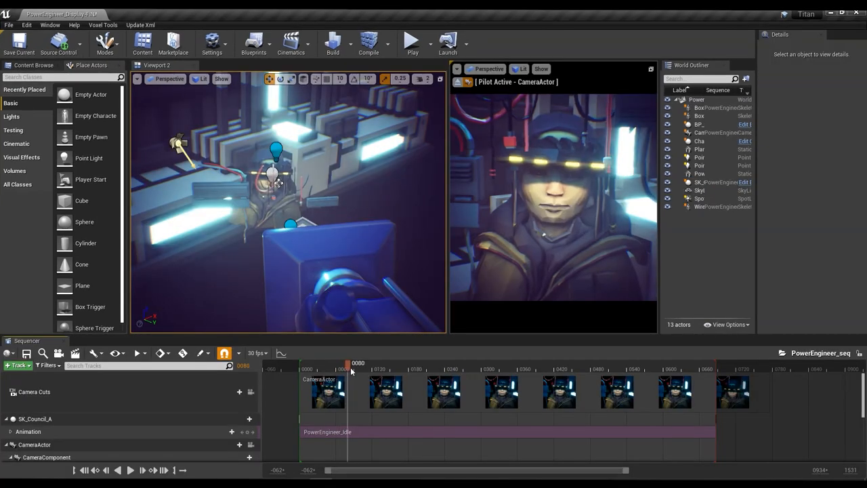
Scrub the PowerEngineer_seq playhead forward to preview the idle animation through the portrait camera
drag(349, 363, 360, 363)
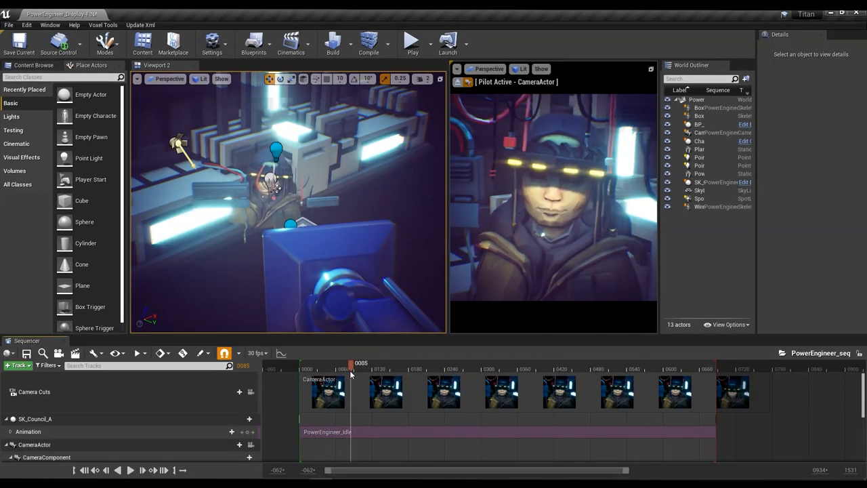
drag(350, 363, 501, 363)
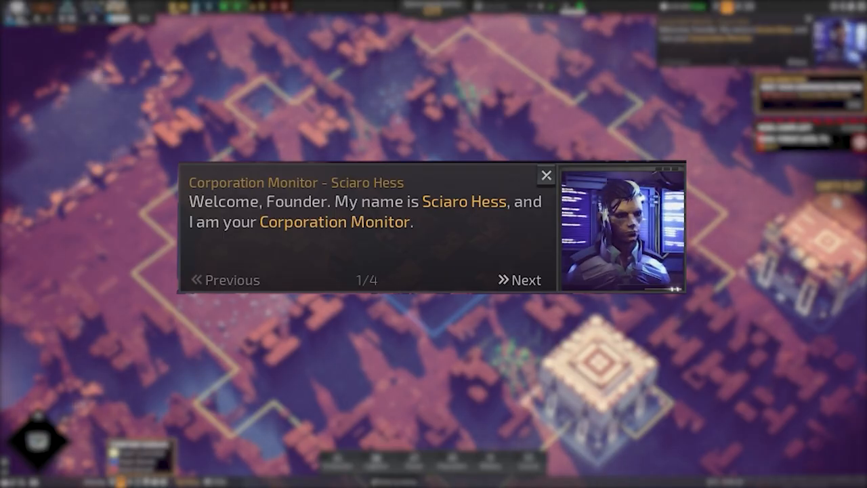
Advance to the next advisor's dialogue, then close it to reveal the city
click(525, 279)
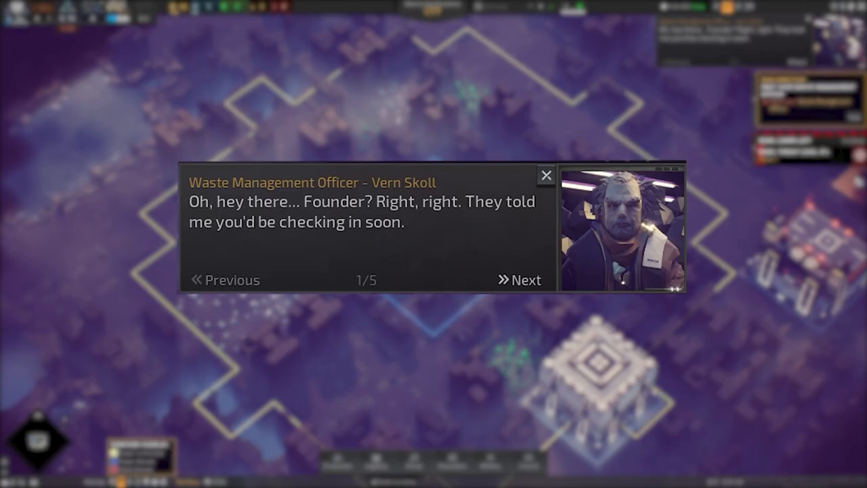
click(546, 175)
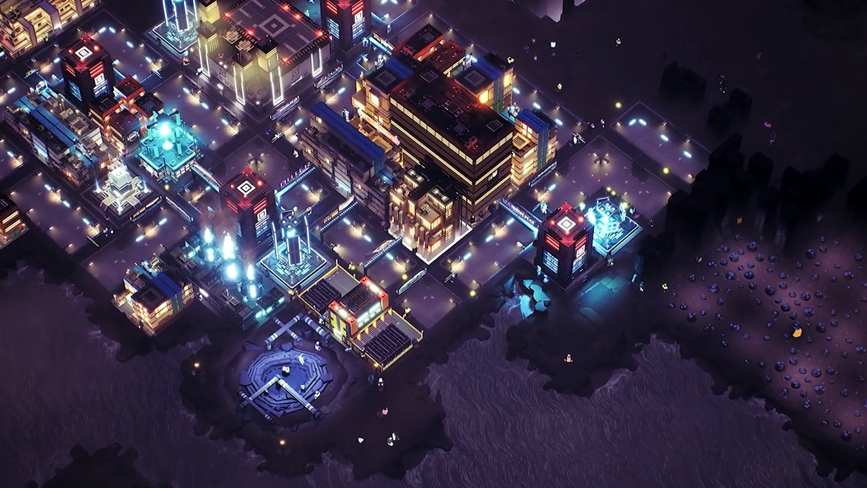